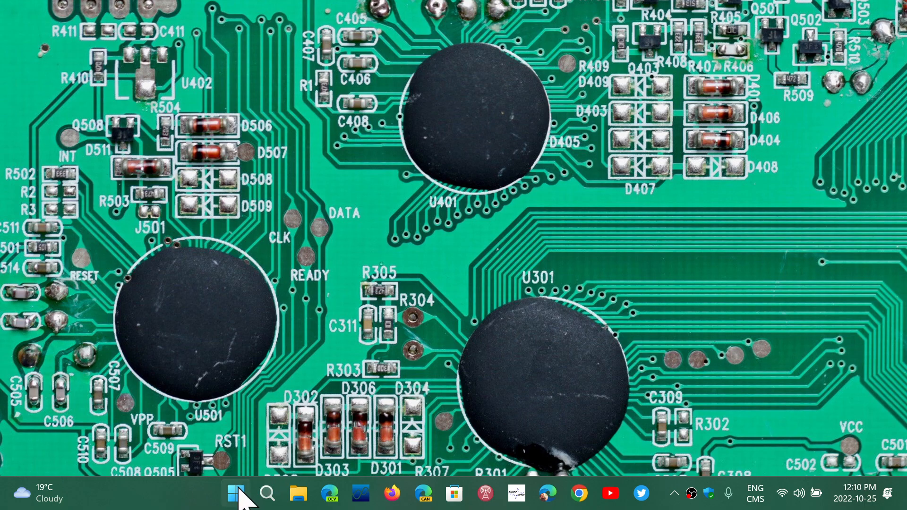
- Bring up the Start menu showing pinned apps and the Recommended section
{"action": "left_click", "coordinate": [235, 493]}
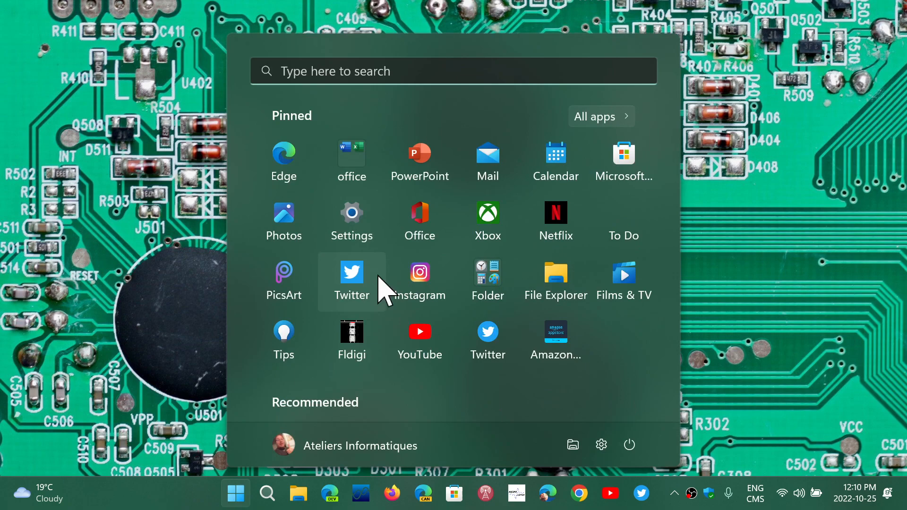
- Launch Amazon Appstore from its pinned tile, view the home page, then close the window
{"action": "left_click", "coordinate": [234, 493]}
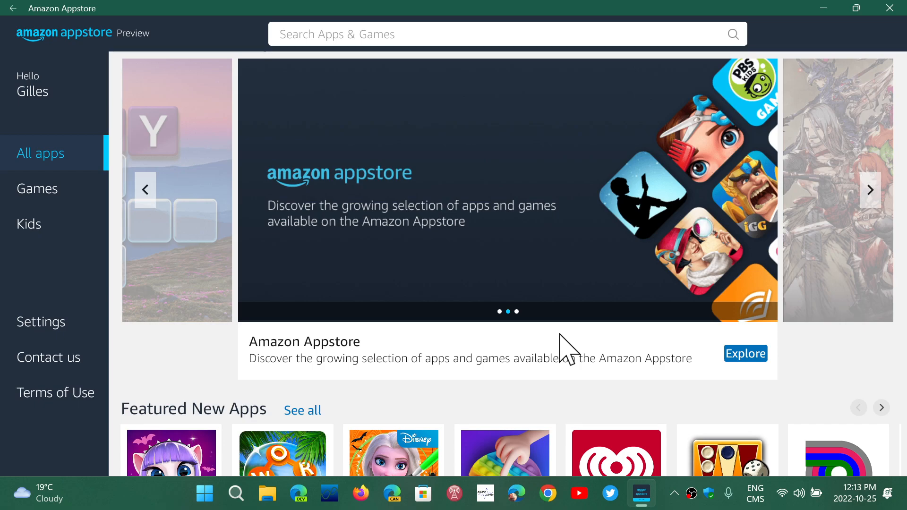
{"action": "mouse_move", "coordinate": [473, 312]}
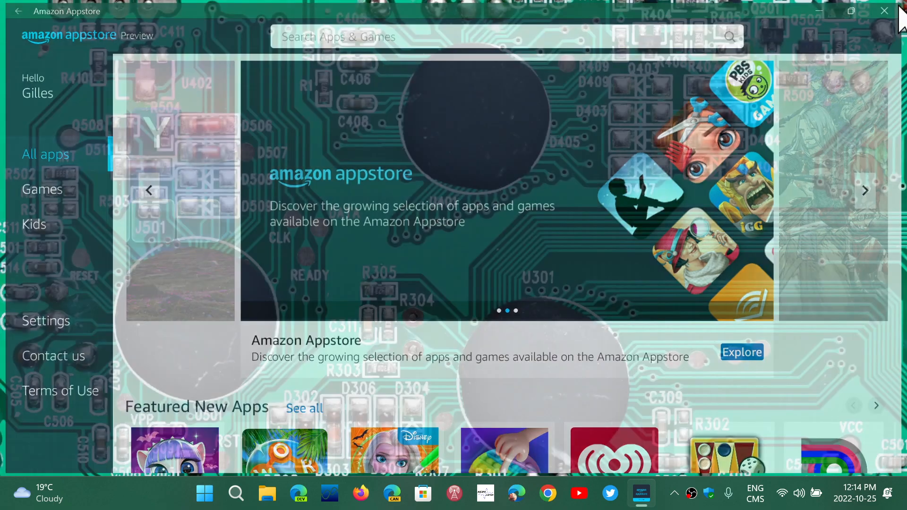
{"action": "left_click", "coordinate": [880, 23]}
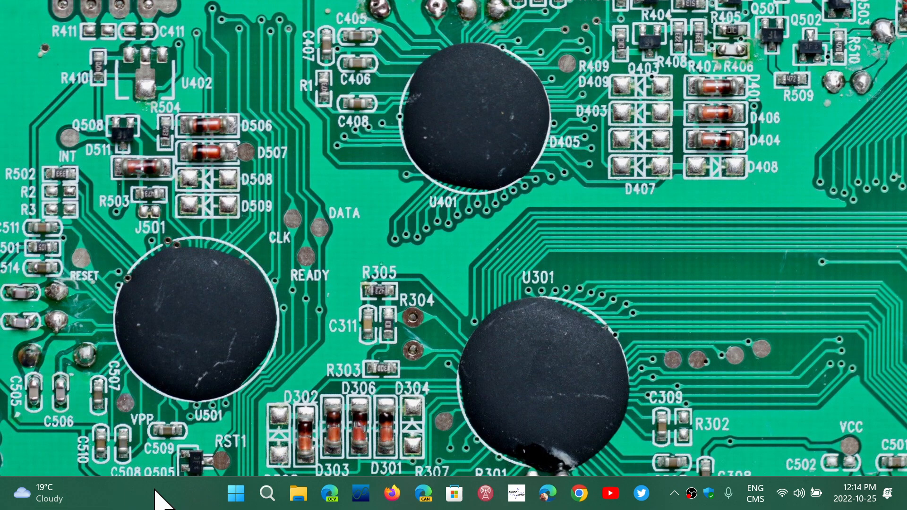